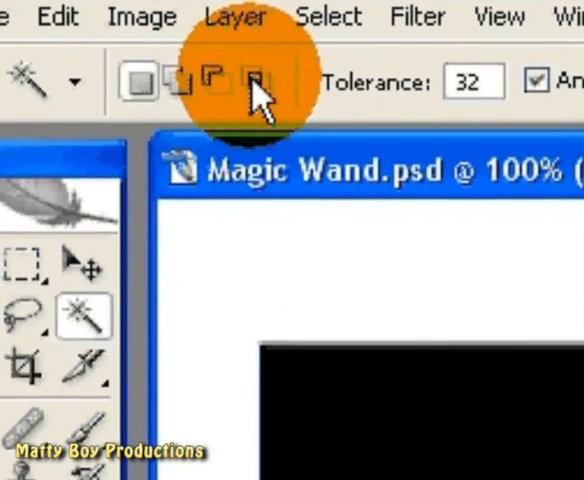
mouse_move(255, 80)
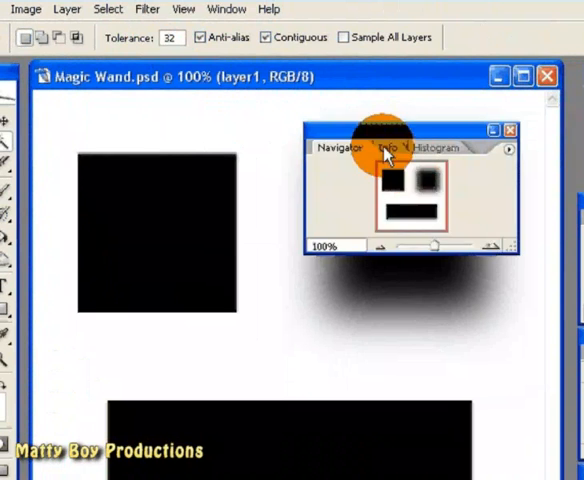
Show the Info palette to read the black square's RGB values as 0, 0, 0
left_click(389, 148)
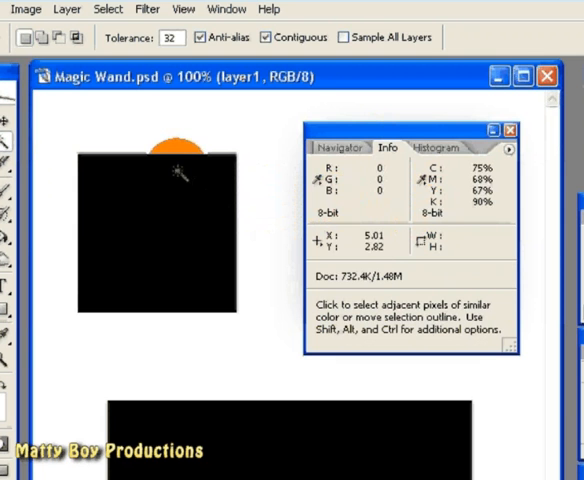
mouse_move(177, 172)
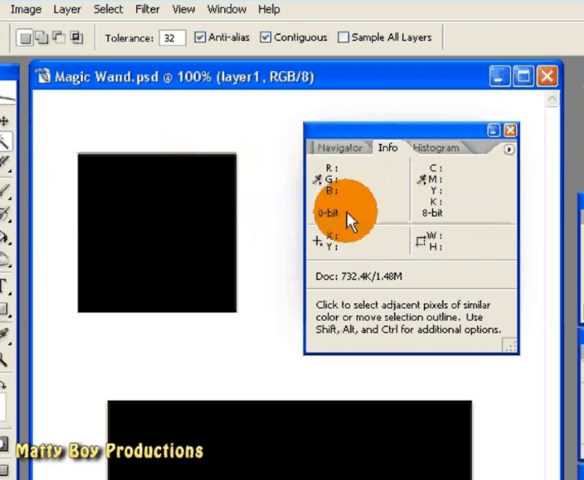
mouse_move(215, 172)
type("0")
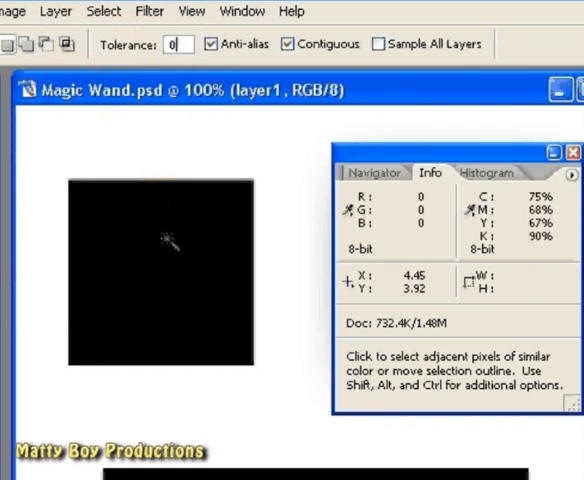
Magic Wand the solid black square at tolerance 0, then the blurred square
left_click(170, 240)
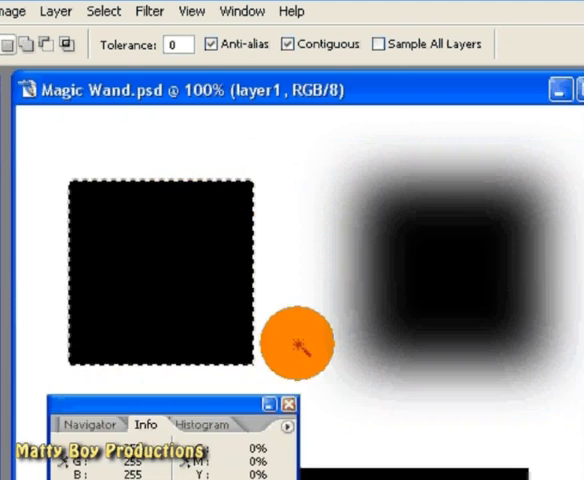
left_click(450, 280)
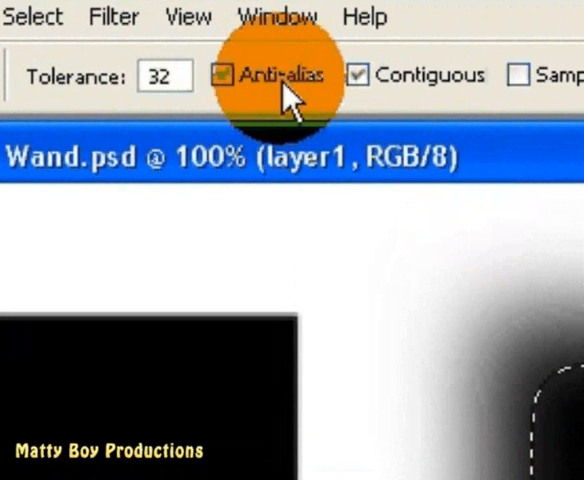
mouse_move(290, 80)
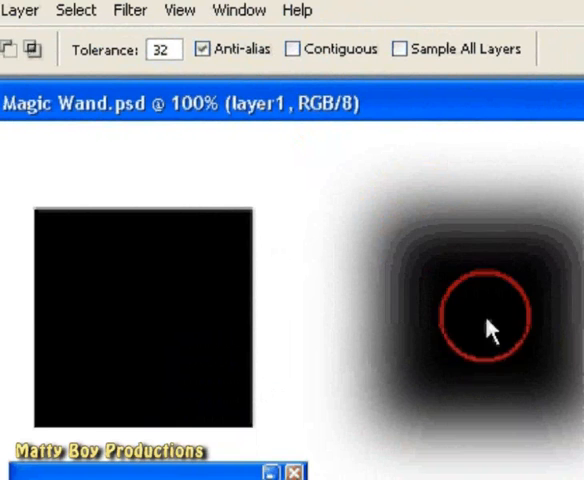
With Contiguous off at tolerance 32, select matching dark tones in the blurred square
left_click(489, 322)
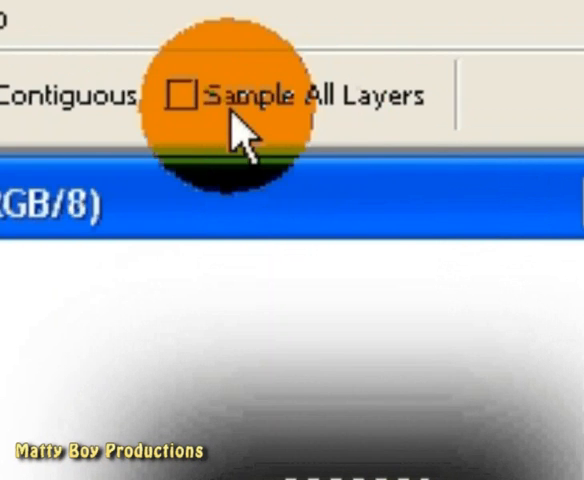
left_click(185, 94)
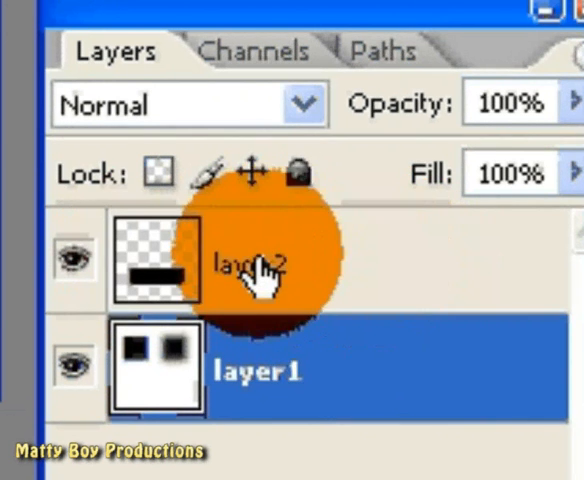
Make layer2, holding the black bar, the active layer in the Layers palette
left_click(250, 265)
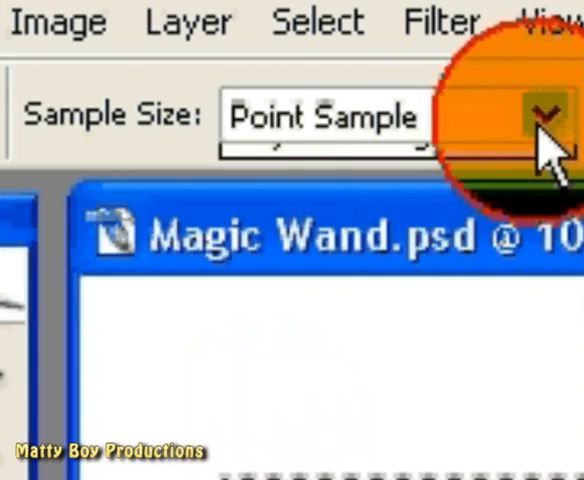
Show the Sample Size options: Point Sample, 3 by 3 Average, 5 by 5 Average
left_click(540, 117)
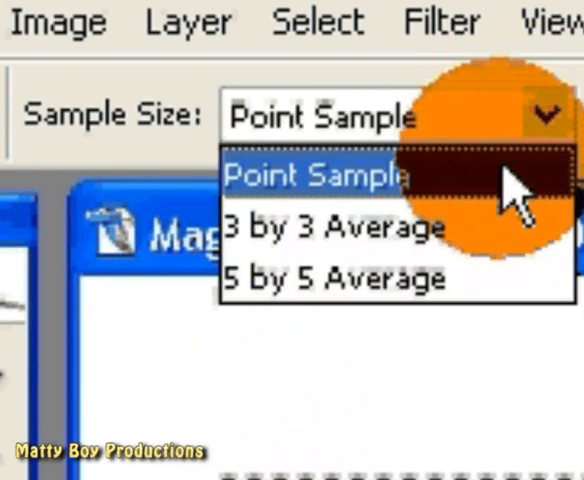